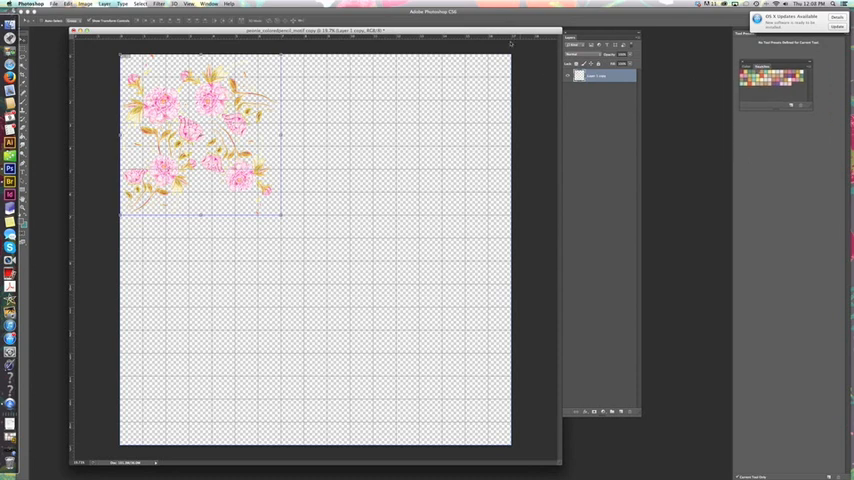
# Switch tools during Free Transform so the 'Apply the transformation?' prompt appears
pyautogui.click(205, 6)
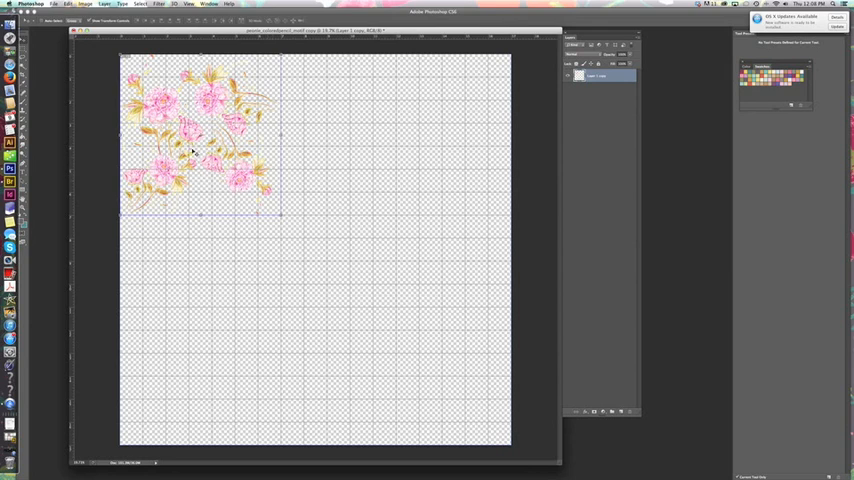
pyautogui.moveTo(243, 207)
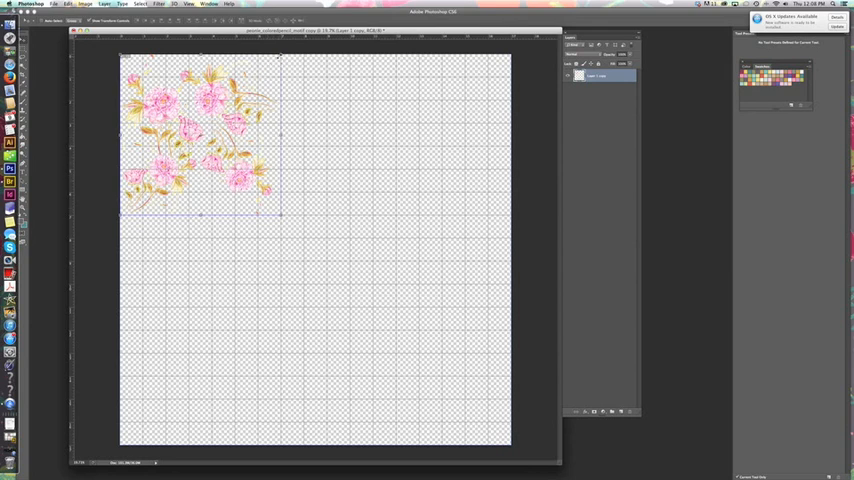
pyautogui.moveTo(106, 222)
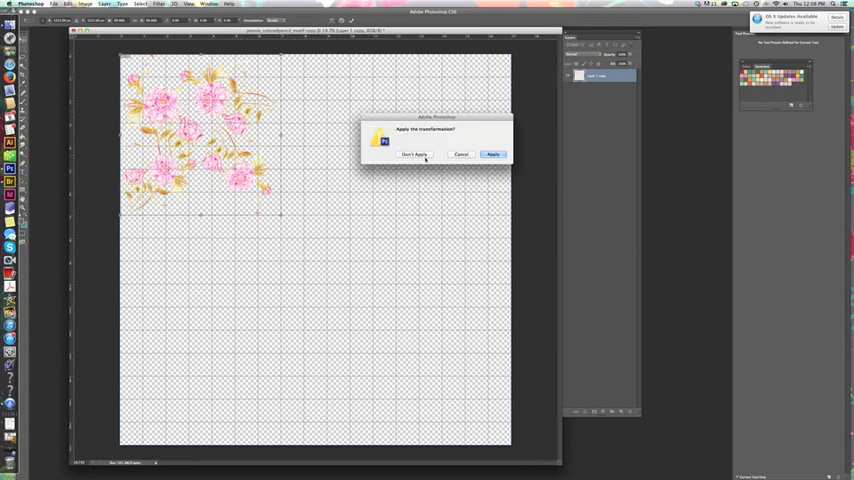
# Apply the pending transformation and turn off the on-canvas extras from the View menu
pyautogui.click(491, 154)
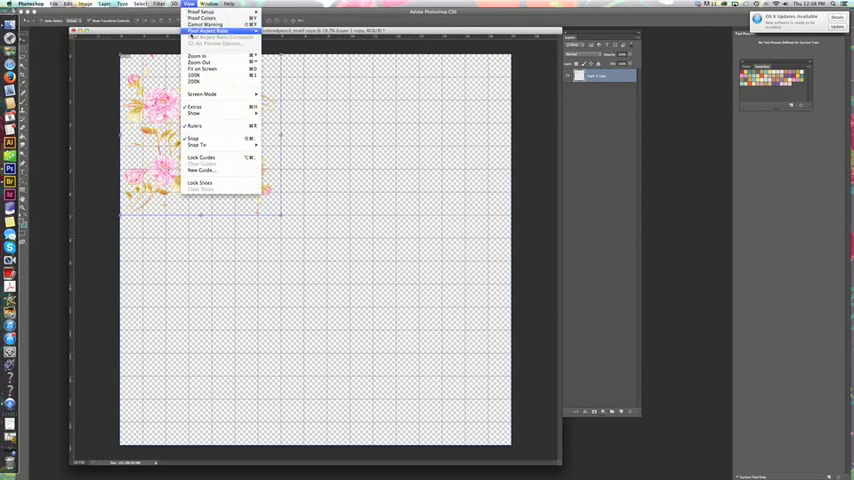
pyautogui.click(193, 115)
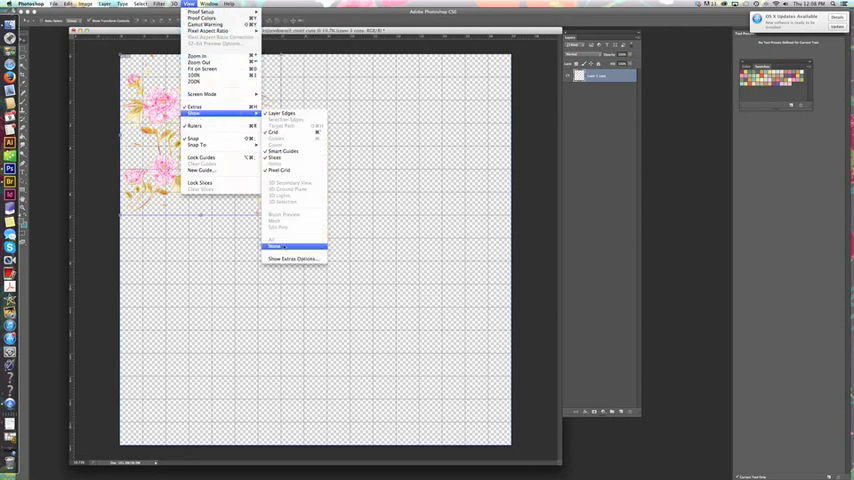
pyautogui.click(282, 246)
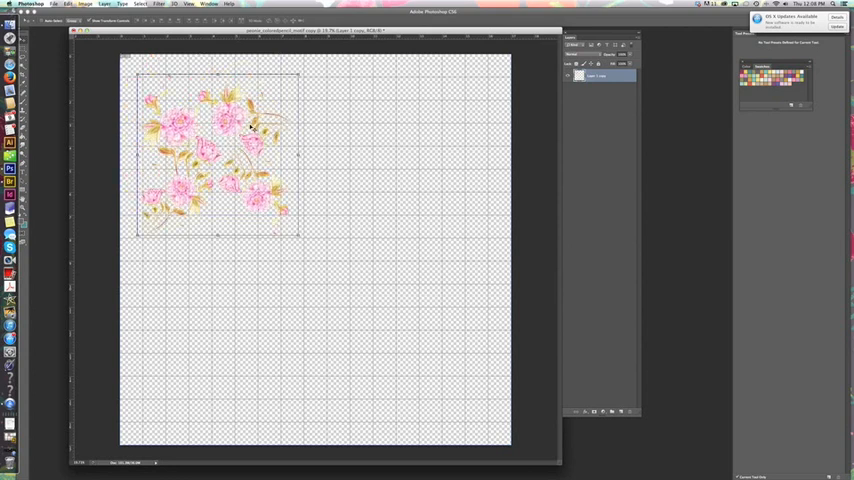
pyautogui.click(189, 6)
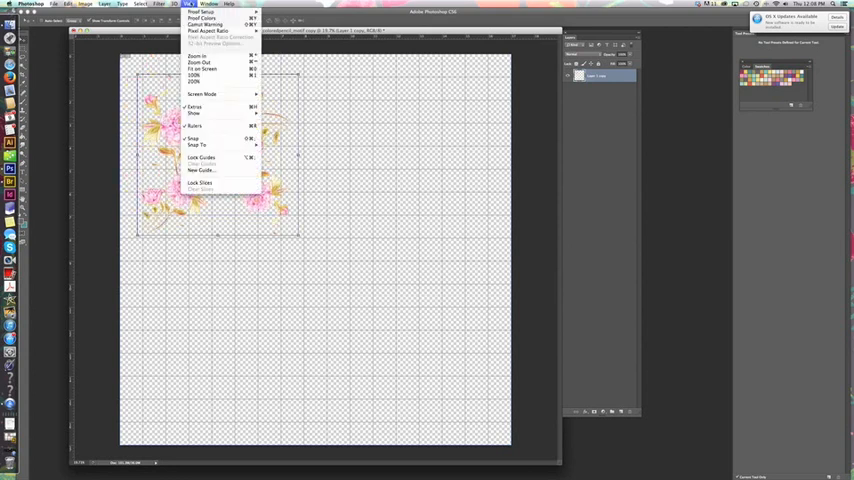
pyautogui.moveTo(197, 138)
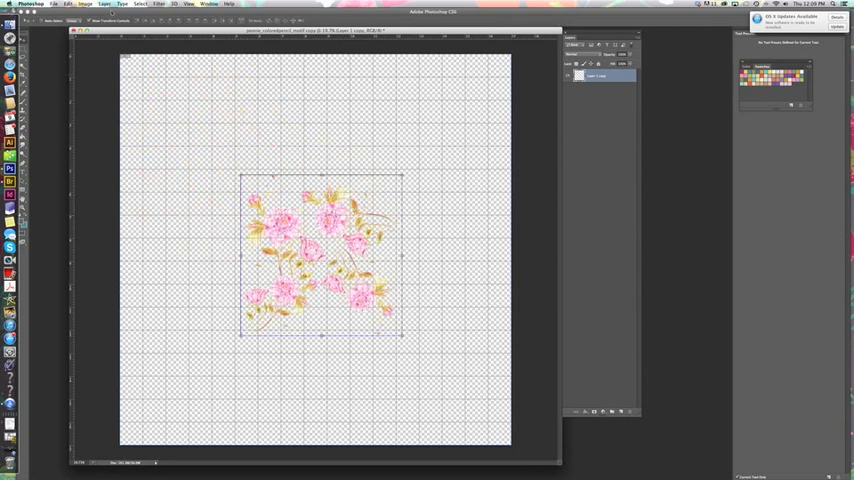
# Resize the canvas to 14 by 14 inches, proceeding past the clipping warning
pyautogui.click(91, 7)
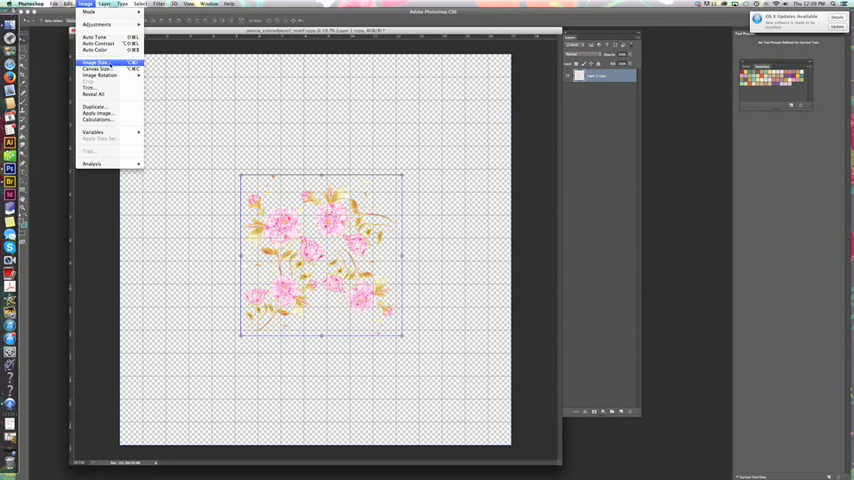
pyautogui.click(96, 67)
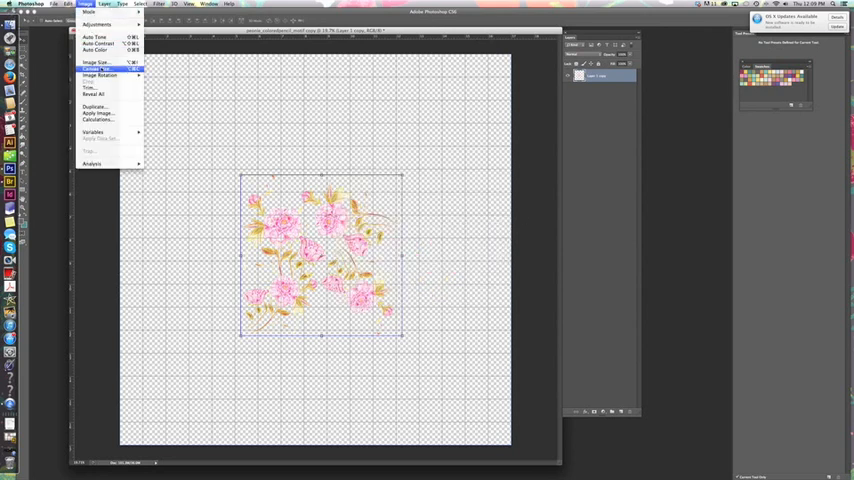
pyautogui.click(97, 67)
pyautogui.write('13')
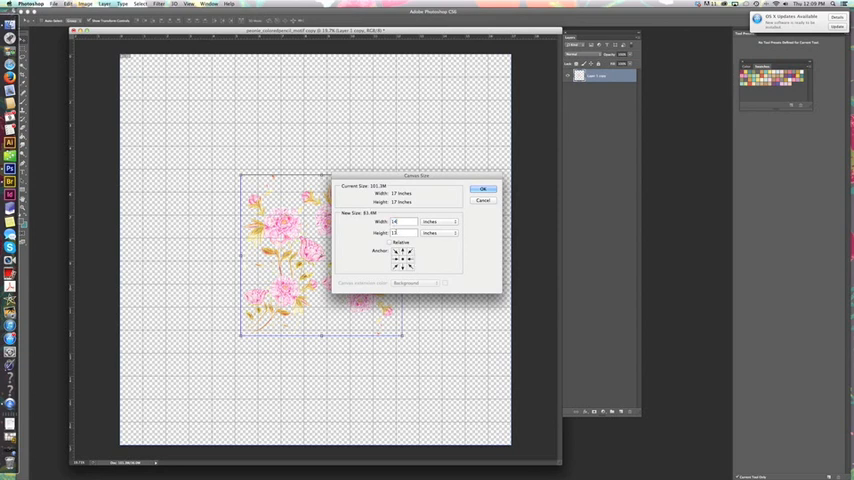
pyautogui.click(481, 189)
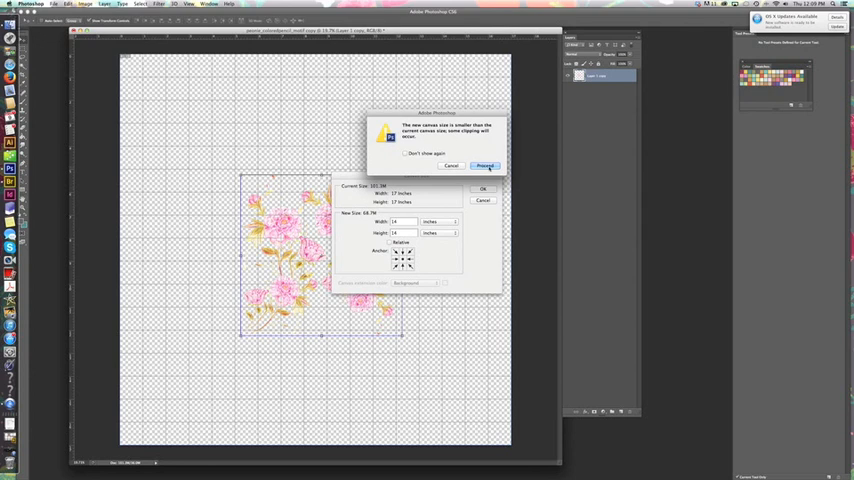
pyautogui.click(484, 165)
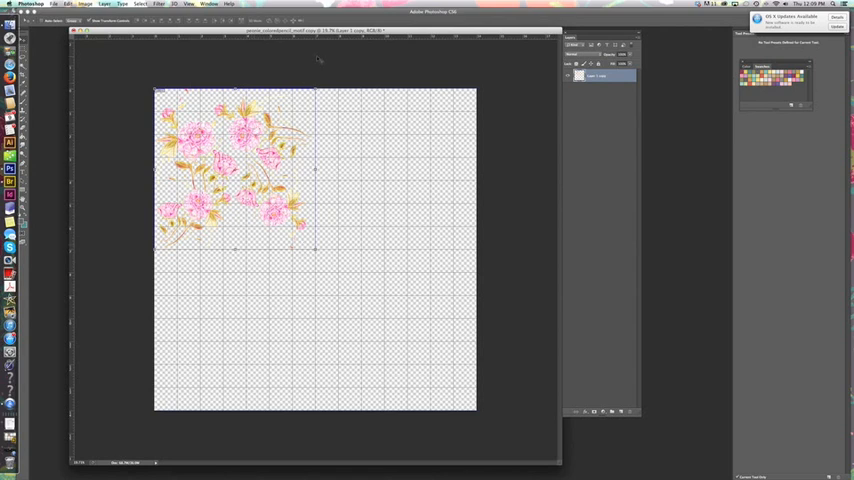
pyautogui.moveTo(337, 204)
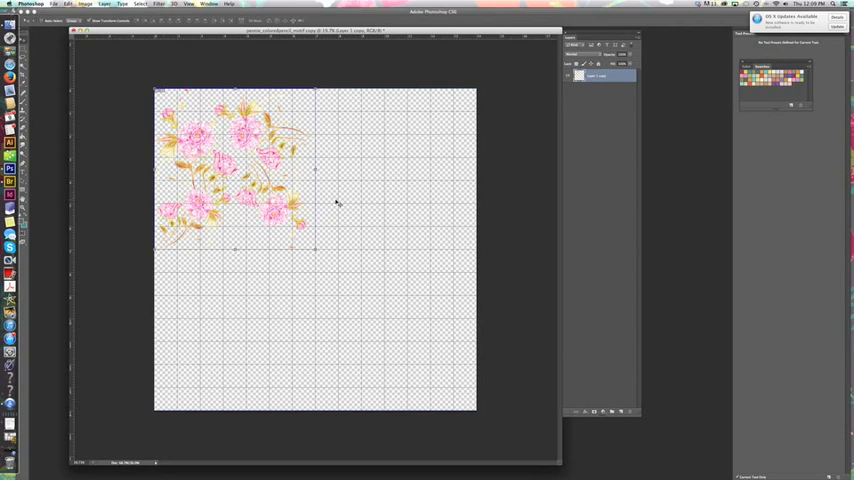
pyautogui.moveTo(327, 201)
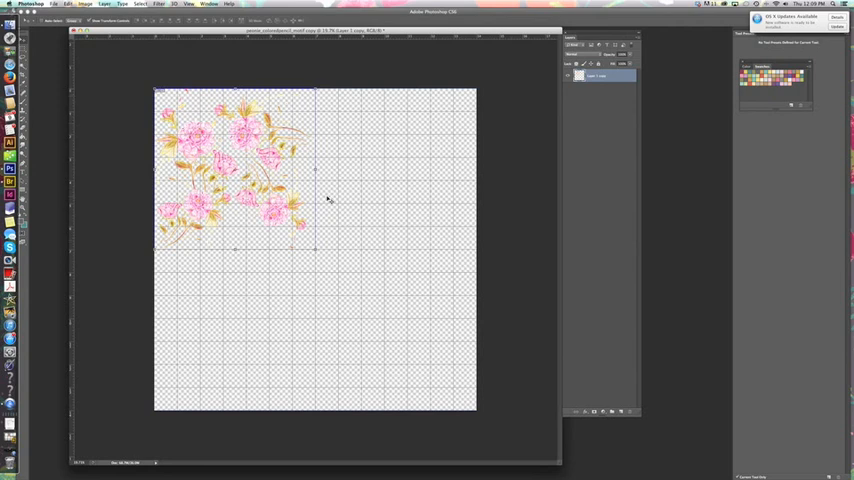
pyautogui.click(88, 9)
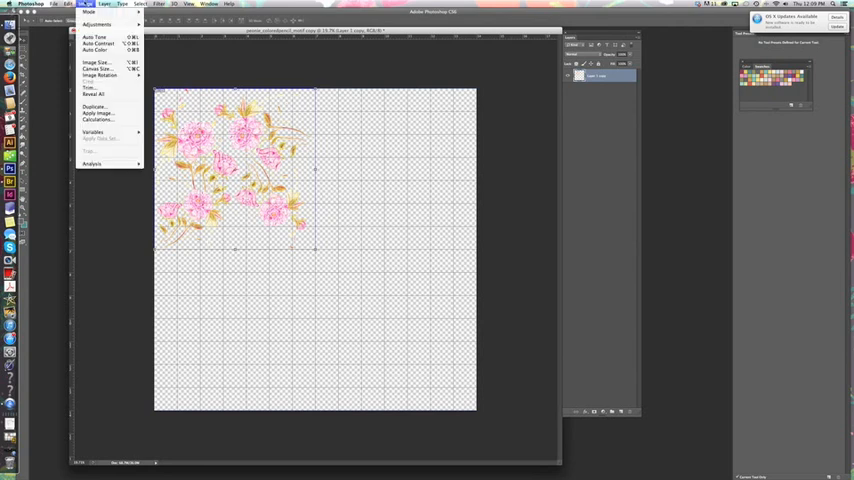
pyautogui.click(185, 118)
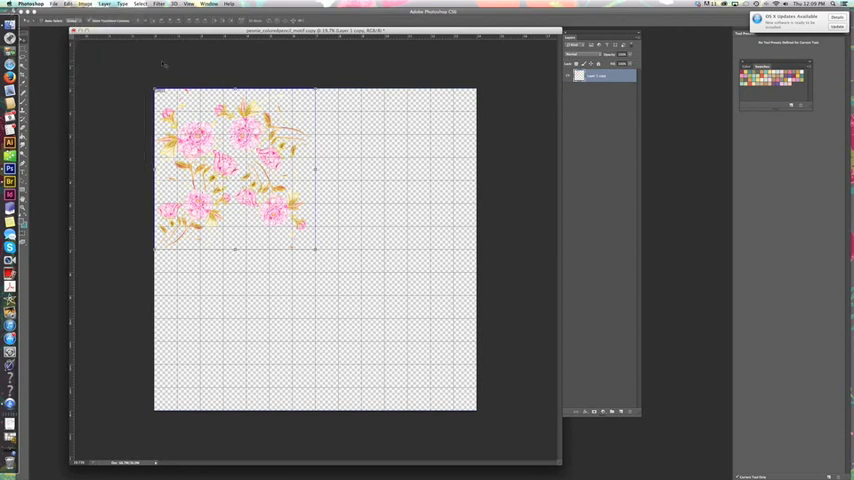
pyautogui.click(84, 6)
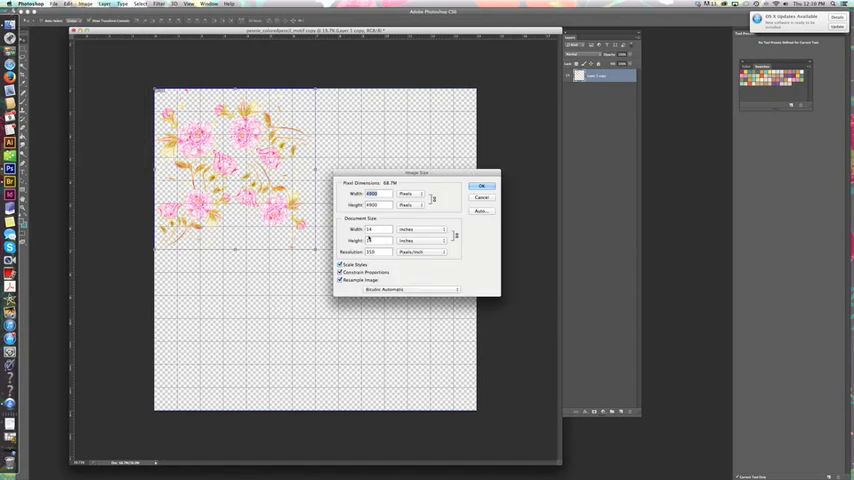
pyautogui.click(477, 188)
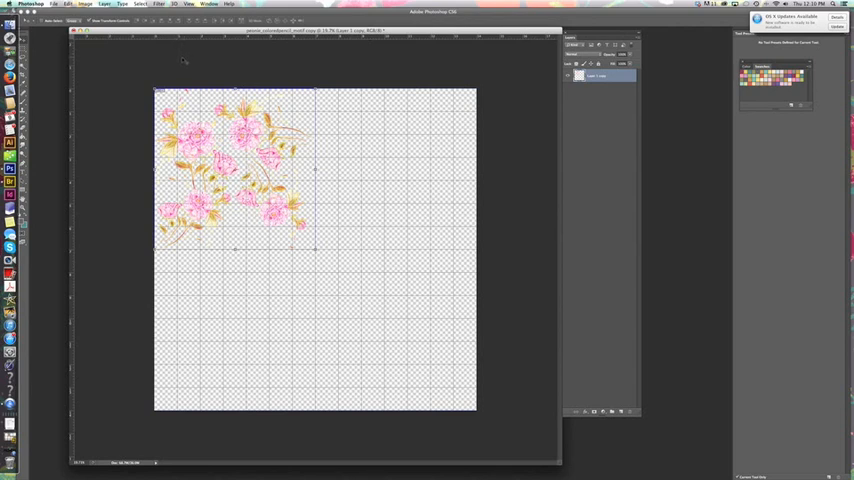
pyautogui.moveTo(120, 94)
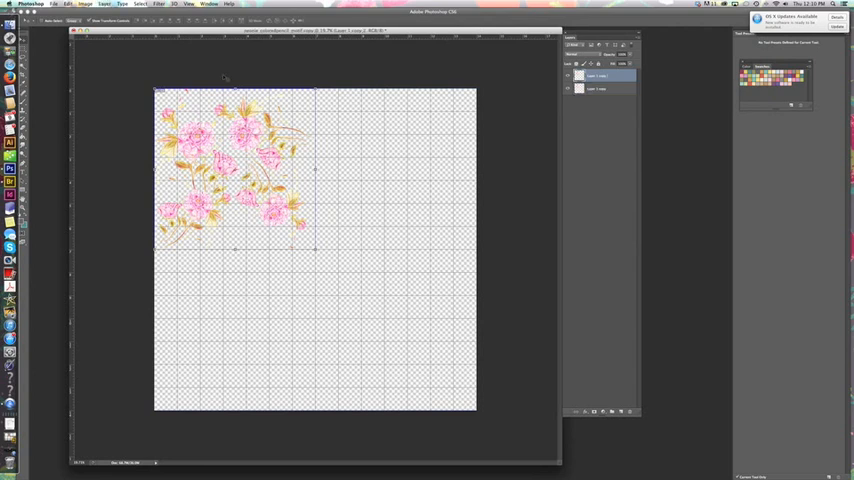
# Begin moving the duplicated peony copy down into the lower-left quarter
pyautogui.click(92, 8)
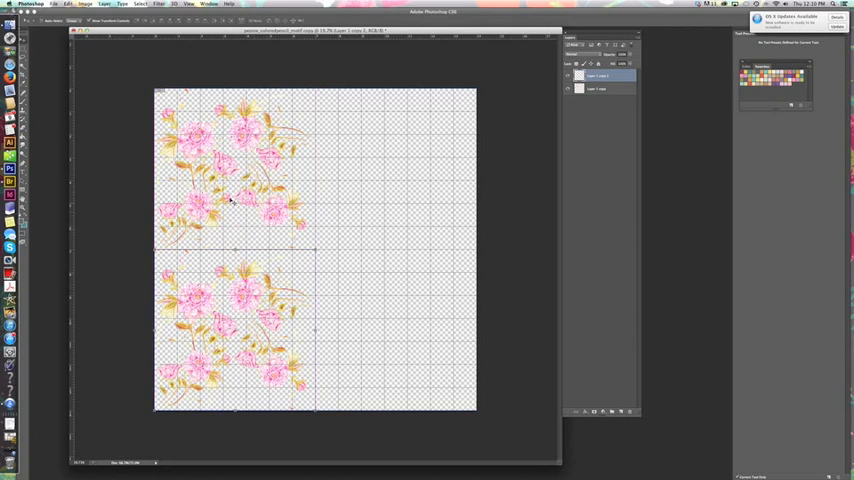
pyautogui.moveTo(399, 209)
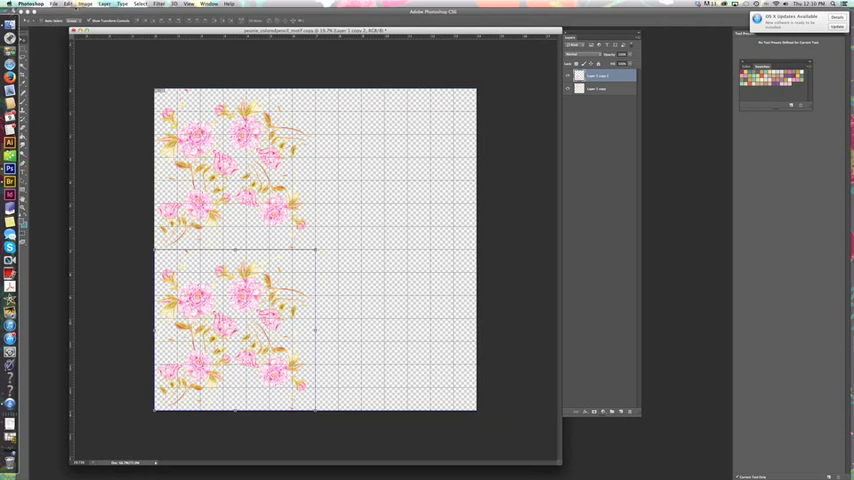
# Bring up the Edit menu to flip the lower peony copy horizontally
pyautogui.click(65, 6)
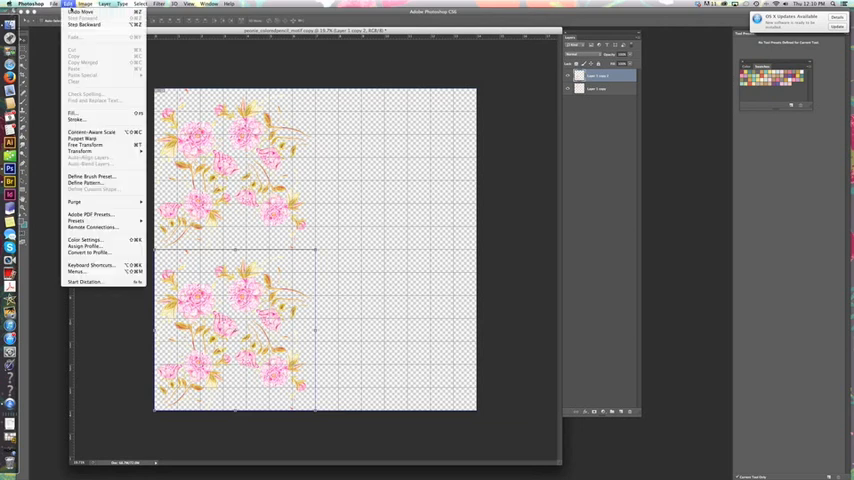
pyautogui.moveTo(82, 183)
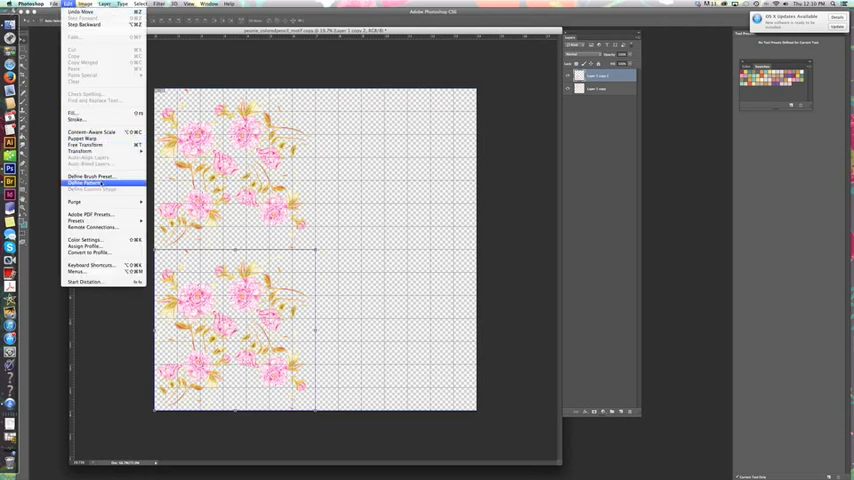
pyautogui.moveTo(85, 149)
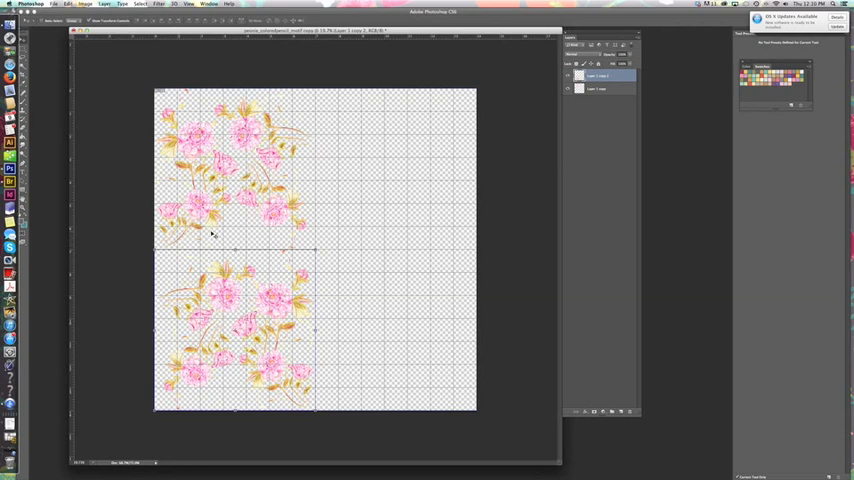
pyautogui.moveTo(258, 343)
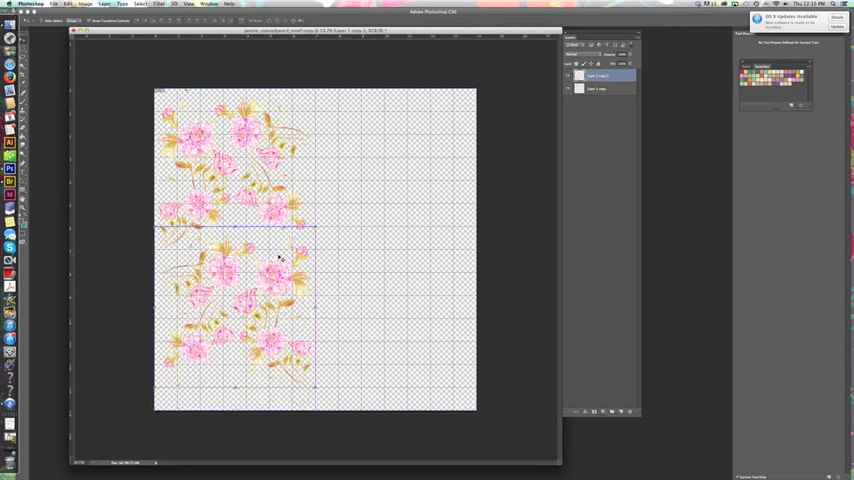
pyautogui.moveTo(298, 262)
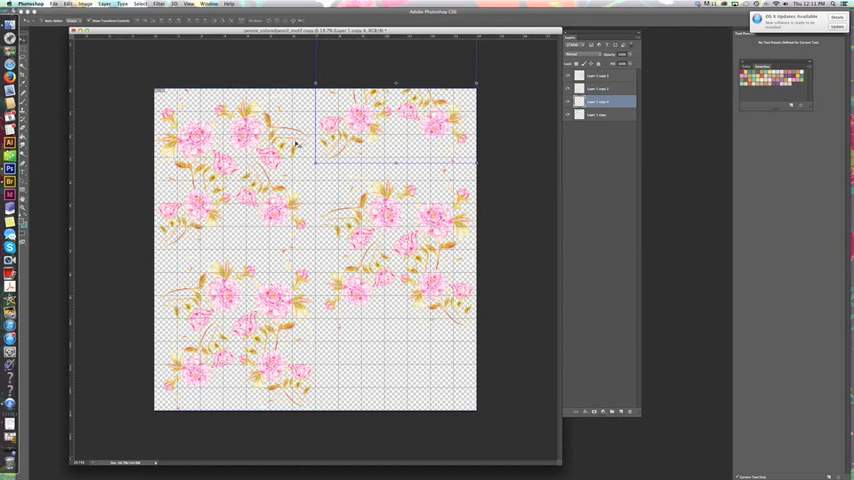
pyautogui.moveTo(436, 118)
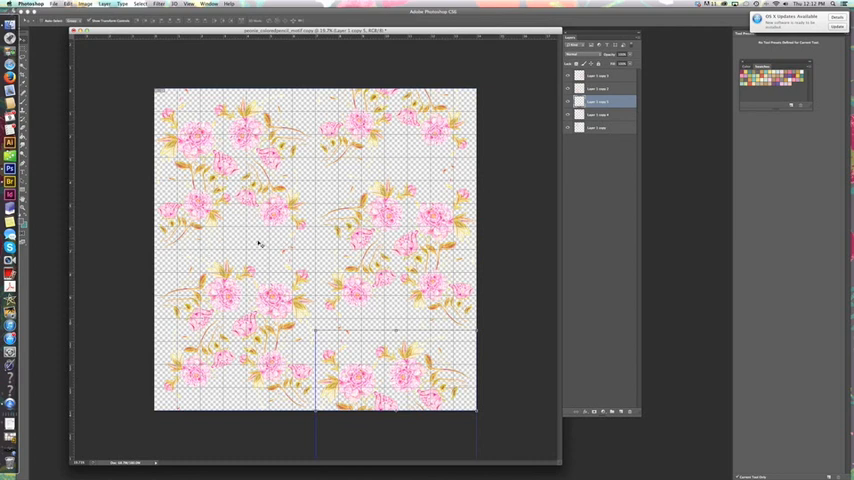
pyautogui.moveTo(406, 311)
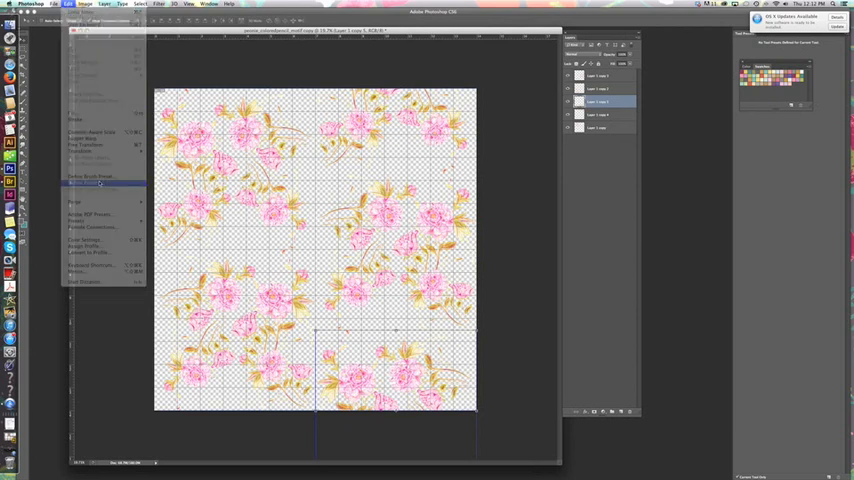
# Define the peony arrangement as a pattern and create a 28-inch, 350 ppi transparent document
pyautogui.click(100, 185)
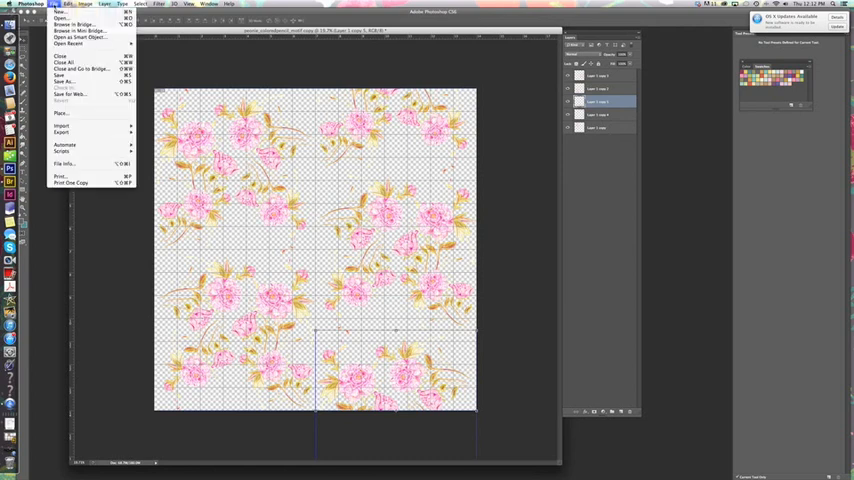
pyautogui.click(49, 14)
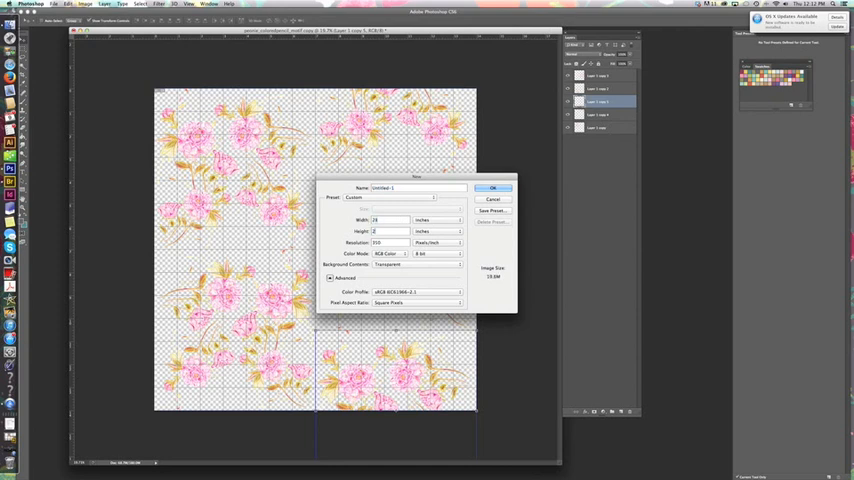
pyautogui.click(494, 188)
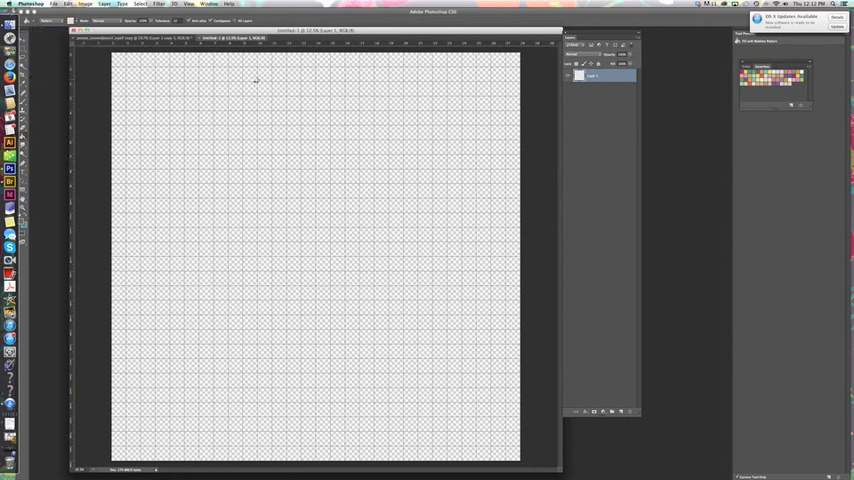
pyautogui.moveTo(259, 85)
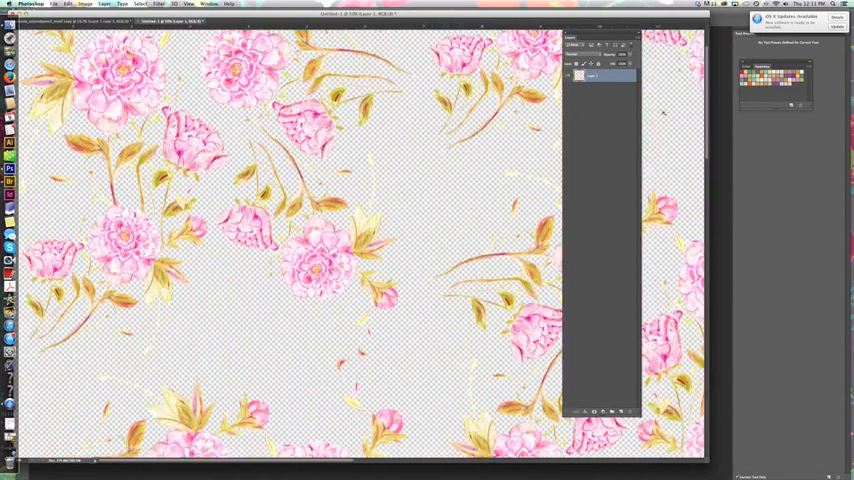
# Fit the pattern-filled canvas to the screen and add an empty layer above the pattern
pyautogui.click(187, 5)
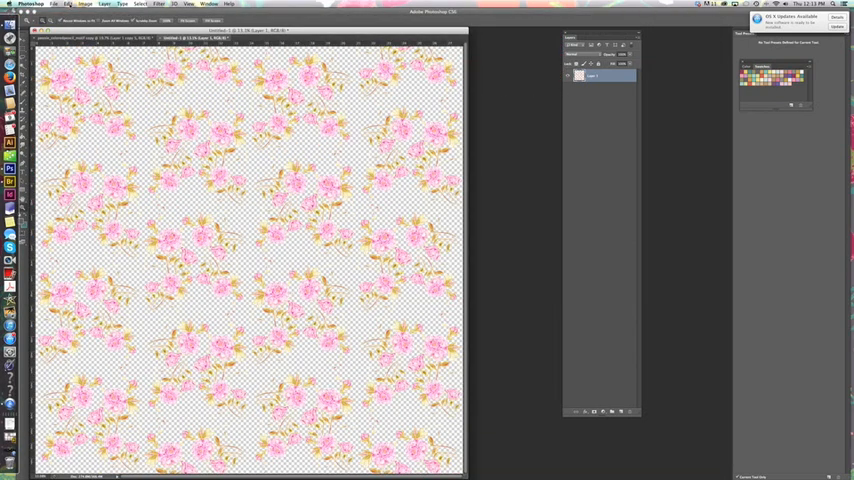
pyautogui.click(612, 410)
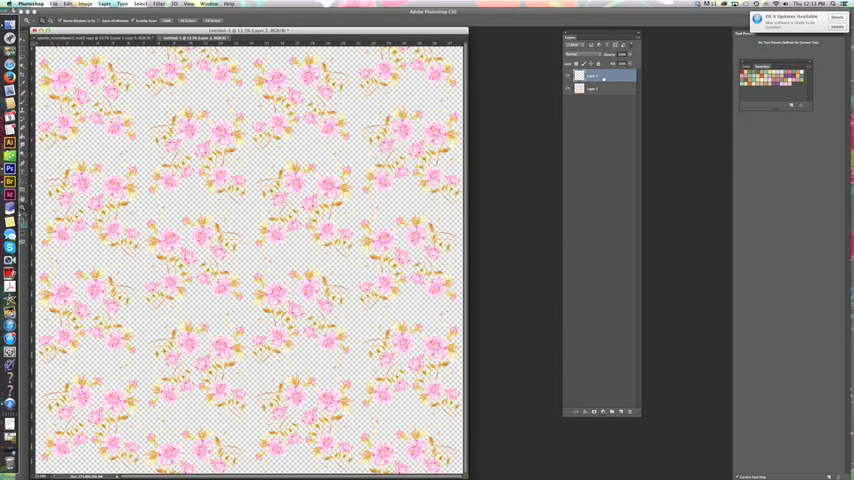
pyautogui.click(602, 91)
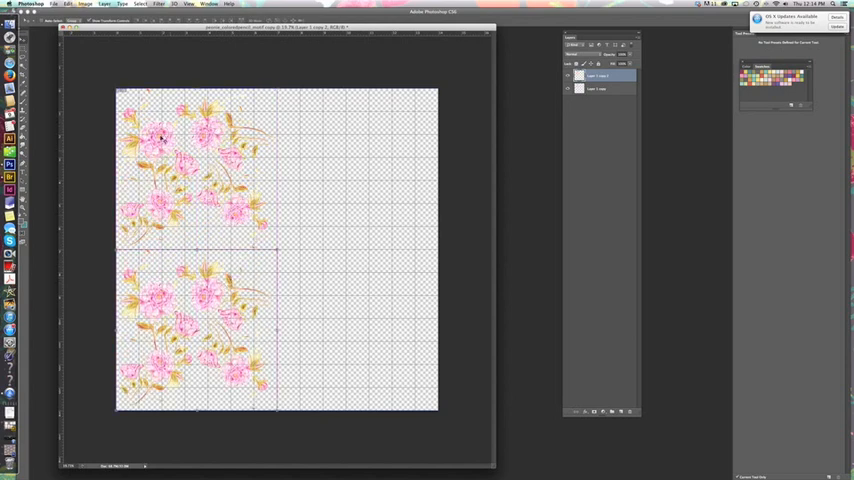
# Pick up the Layer 1 copy 2 motif to drag it up over the original
pyautogui.click(65, 7)
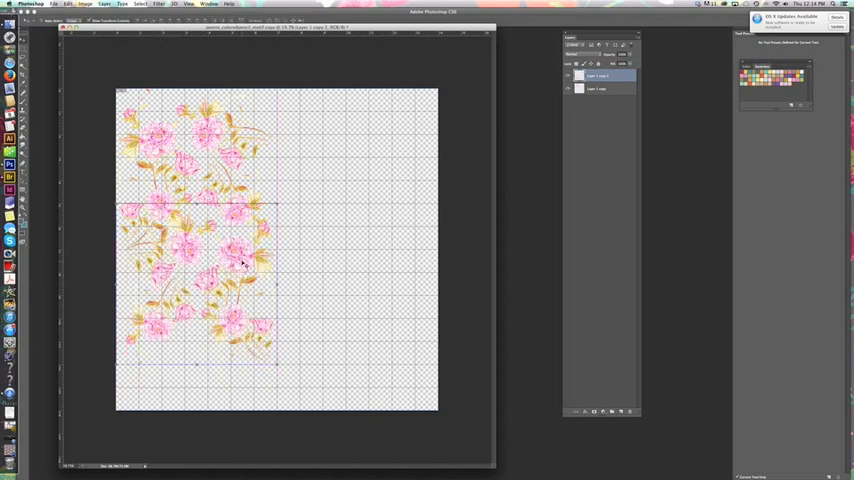
pyautogui.moveTo(171, 379)
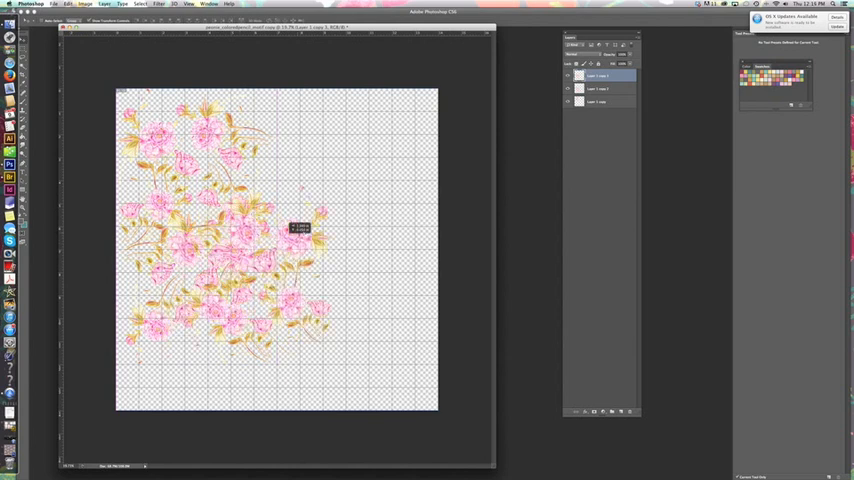
# Drag the new peony copy right into the half-drop position
pyautogui.moveTo(300, 228); pyautogui.dragTo(410, 175)
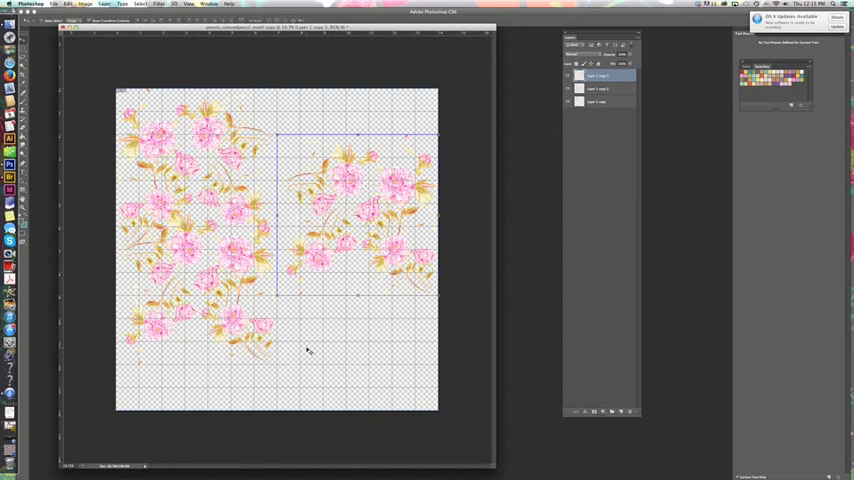
pyautogui.moveTo(363, 185)
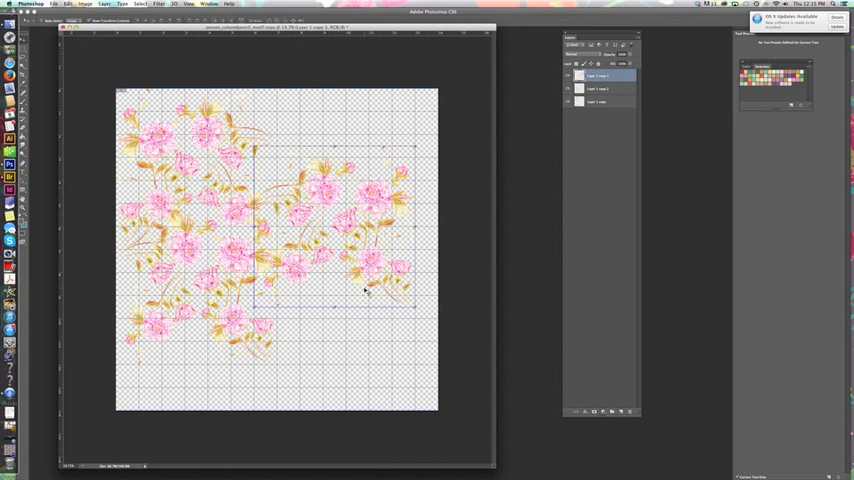
pyautogui.moveTo(465, 124)
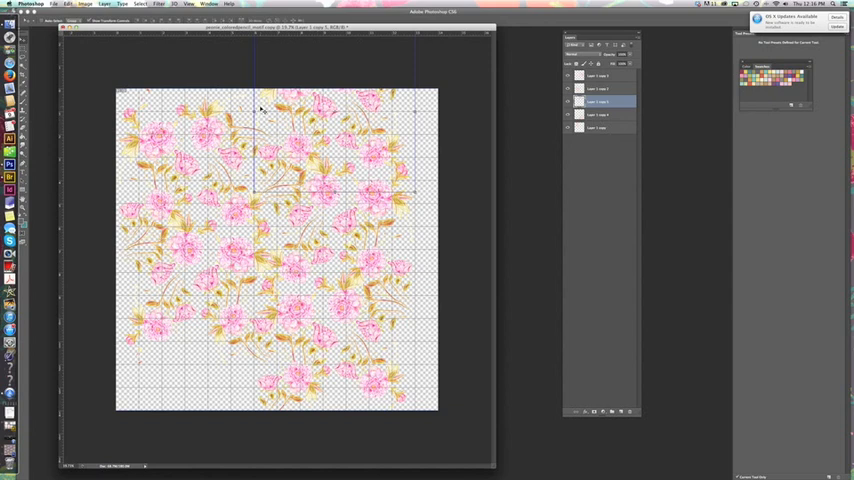
pyautogui.moveTo(143, 331)
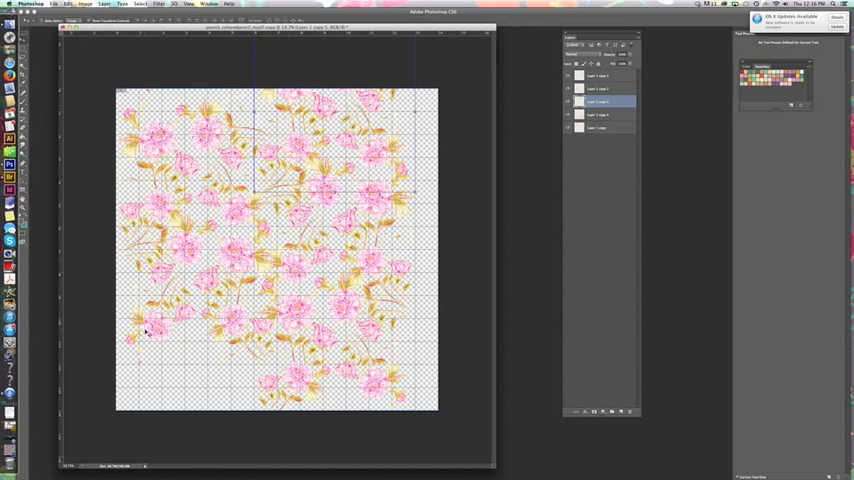
pyautogui.moveTo(402, 138)
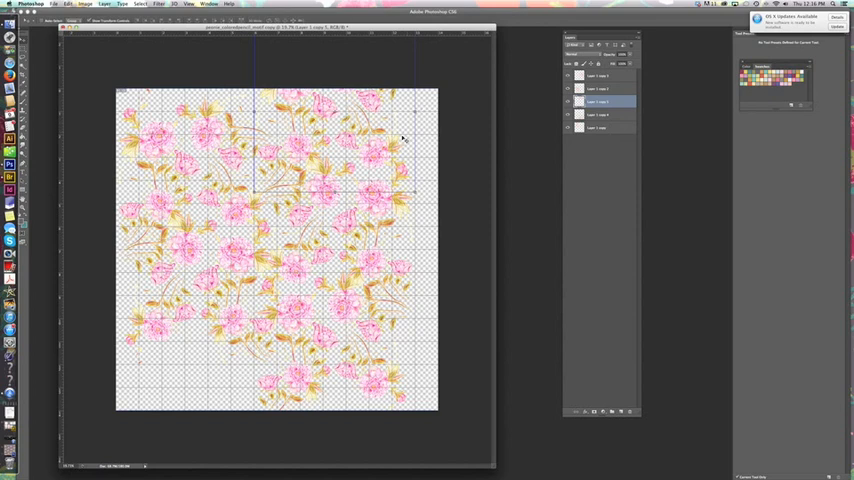
pyautogui.moveTo(389, 175)
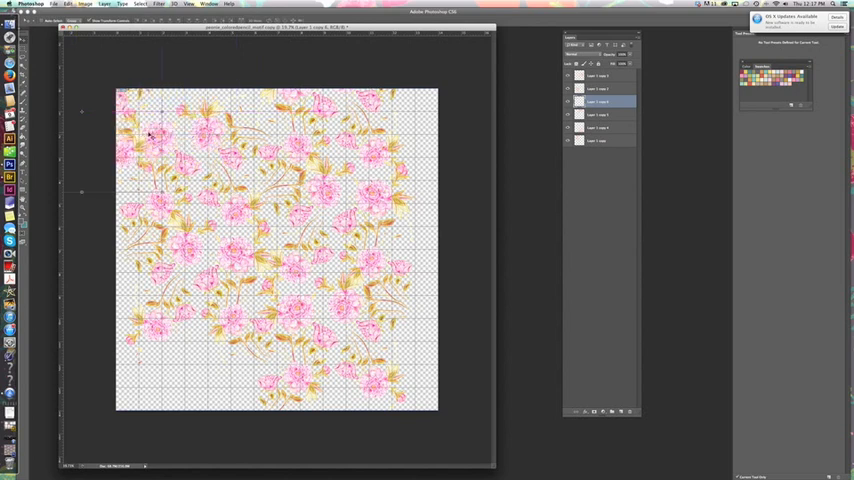
pyautogui.moveTo(474, 122)
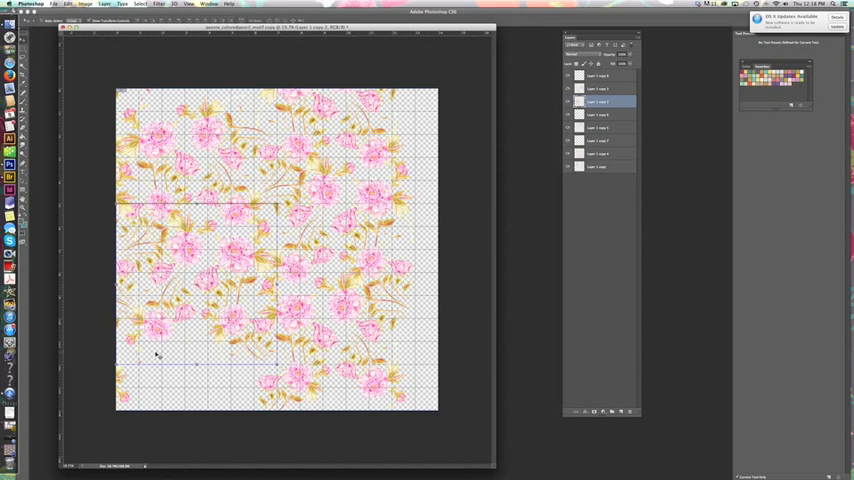
pyautogui.moveTo(213, 389)
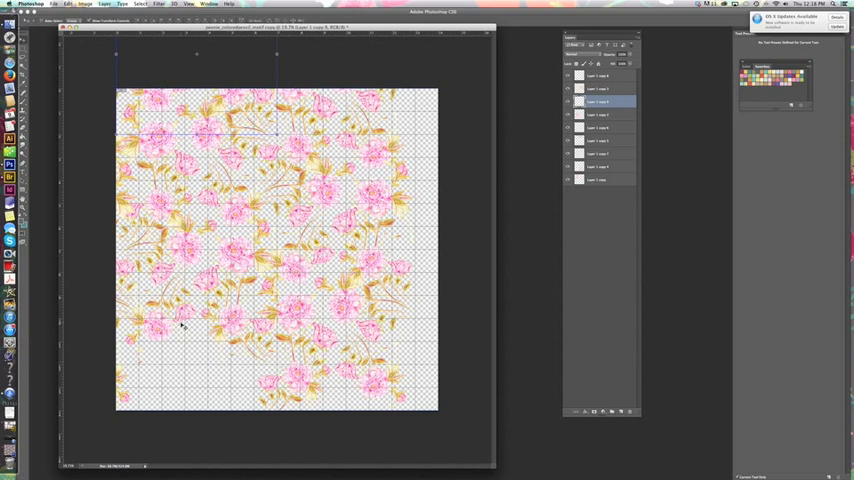
pyautogui.moveTo(448, 233)
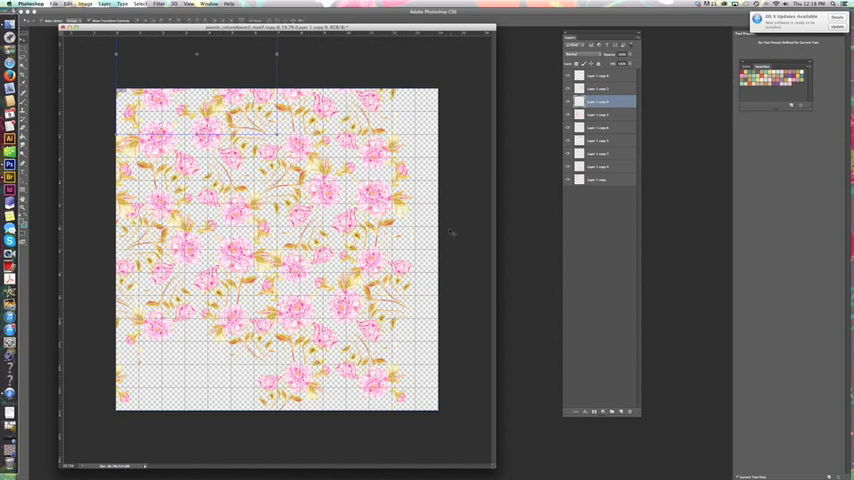
pyautogui.moveTo(432, 238)
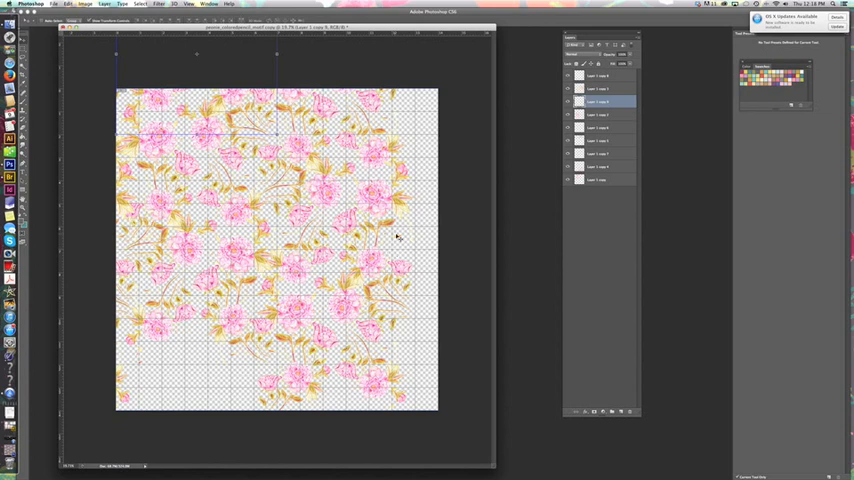
pyautogui.moveTo(257, 408)
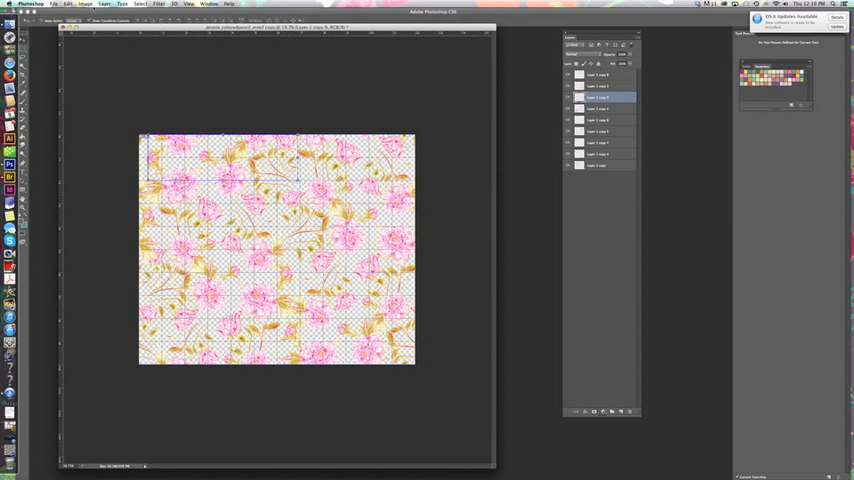
# Define the trimmed peony tile as a pattern under its suggested name
pyautogui.click(66, 8)
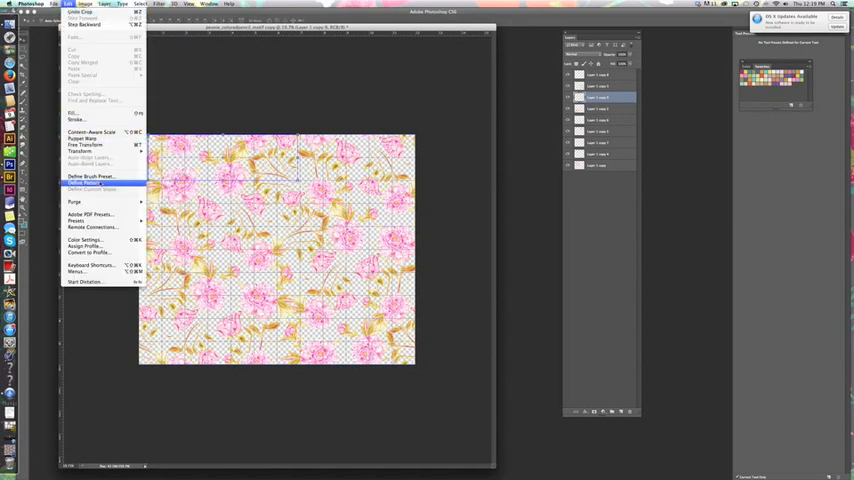
pyautogui.click(88, 180)
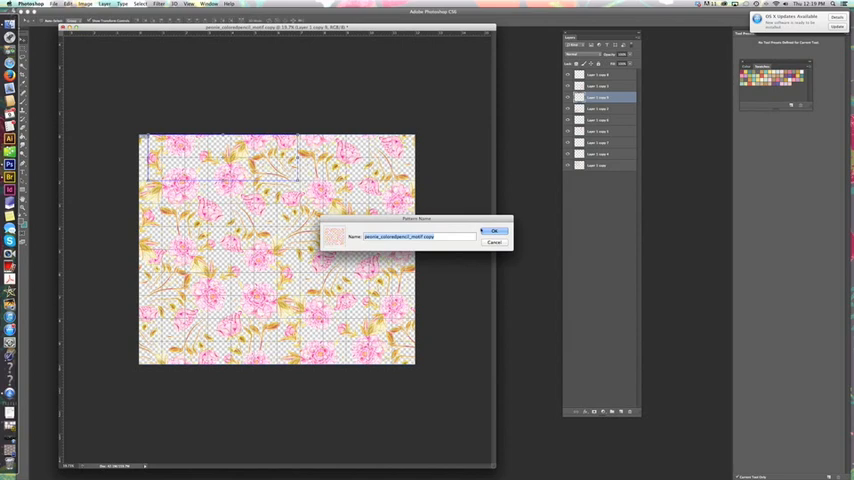
pyautogui.click(492, 231)
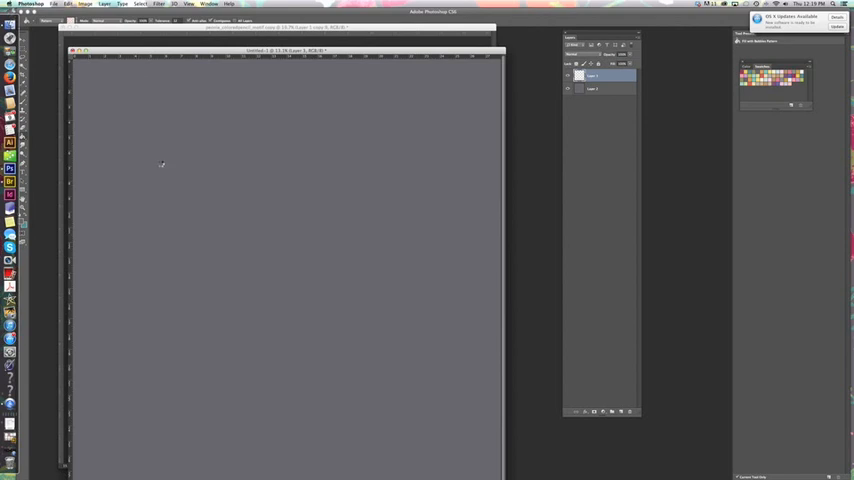
# Paint-bucket fill the new blank canvas with the peony pattern
pyautogui.click(158, 167)
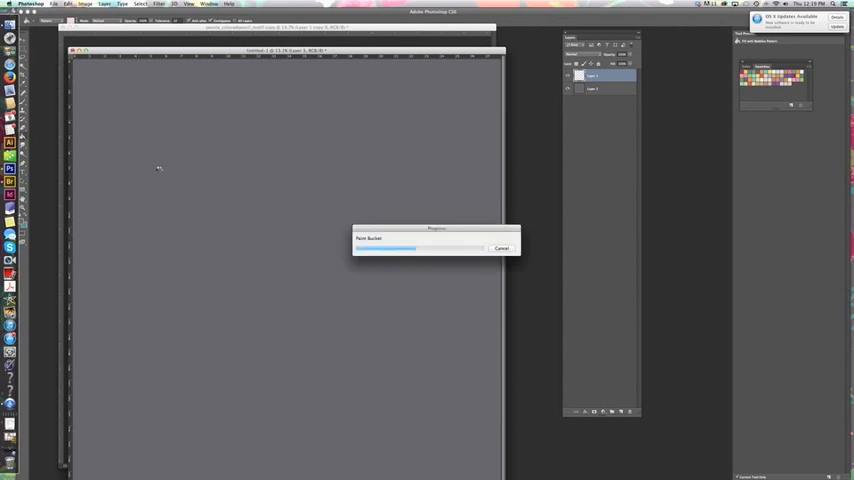